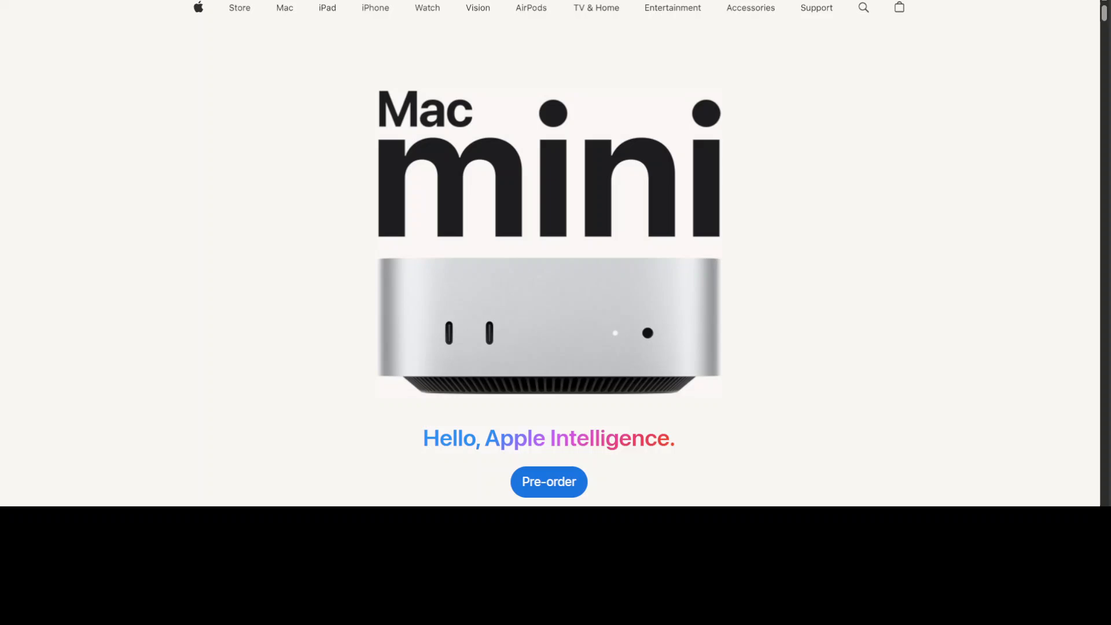
mouse_move(270, 309)
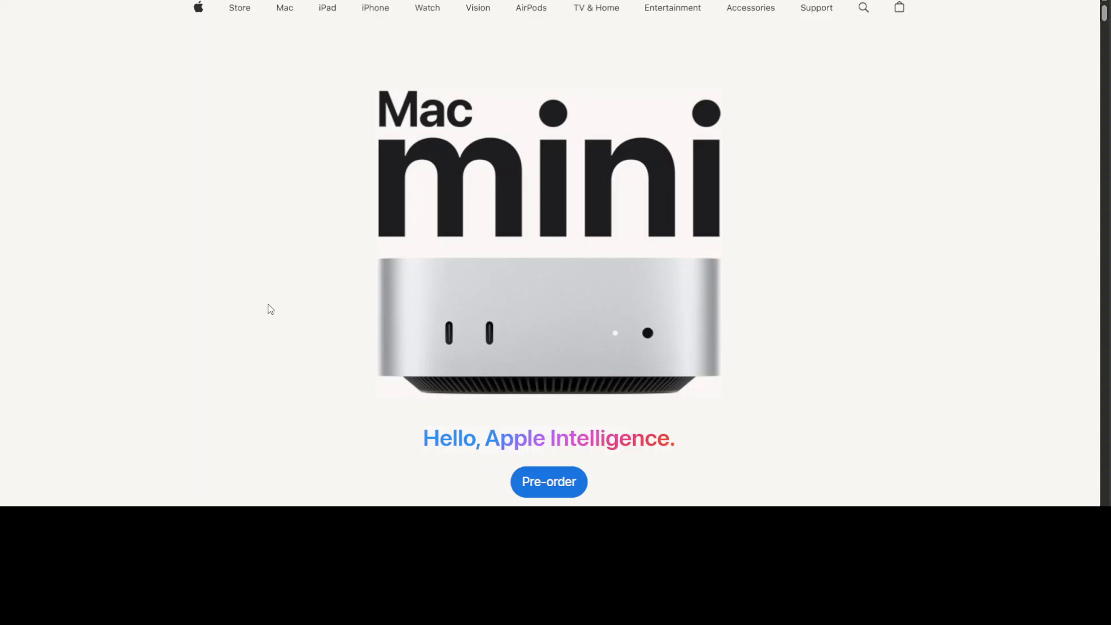
mouse_move(263, 308)
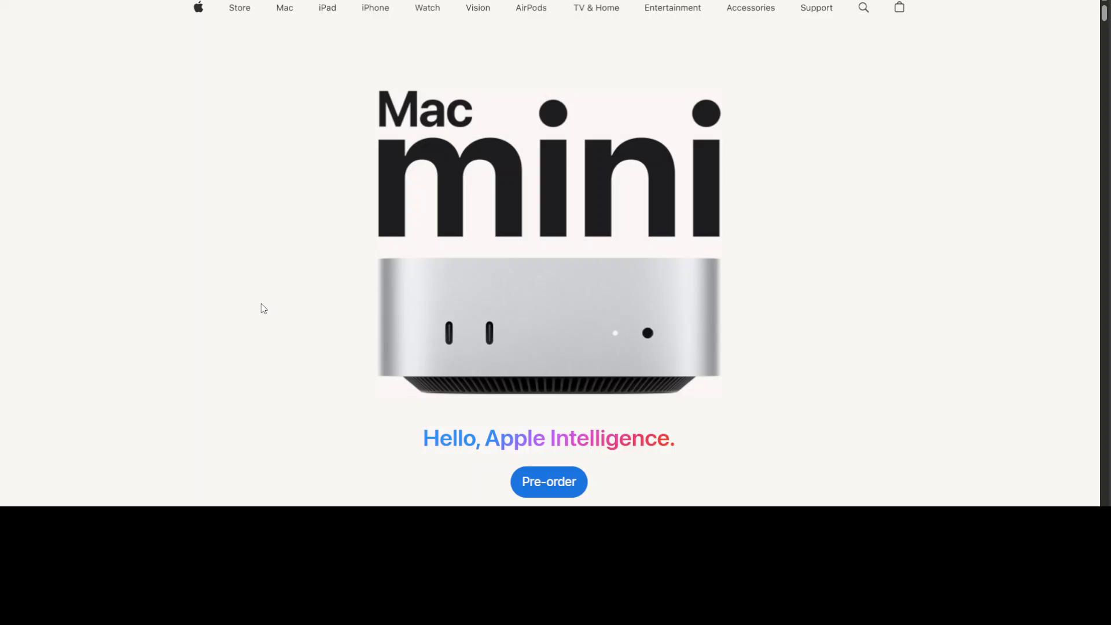
From the Mac mini pre-order options, select the M4 Pro model priced at A$3,399.00
scroll(down, 3)
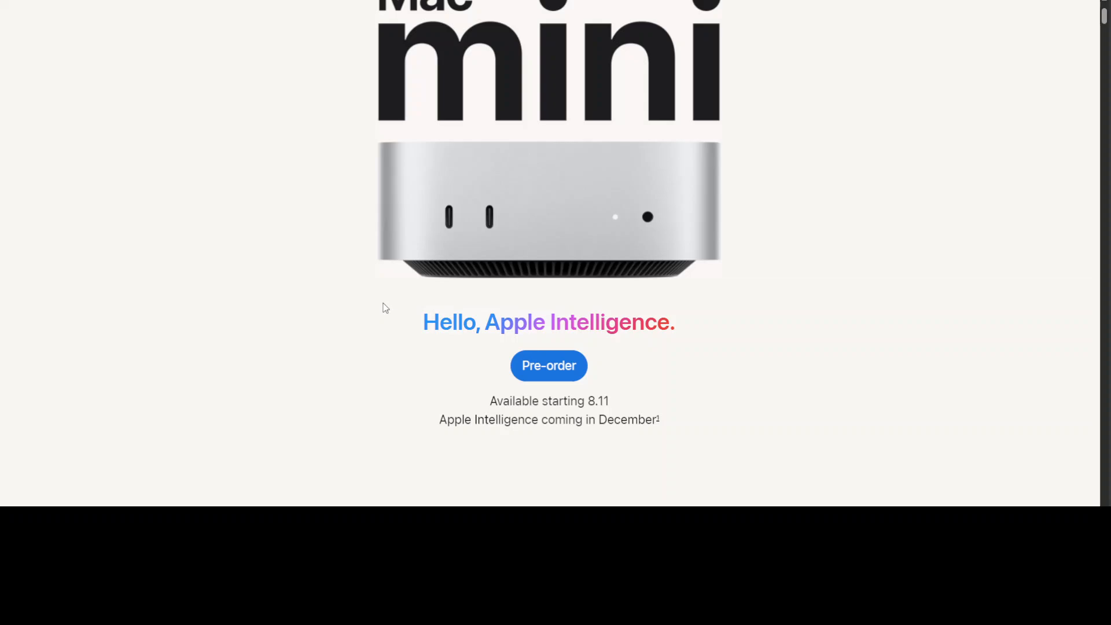
scroll(down, 3)
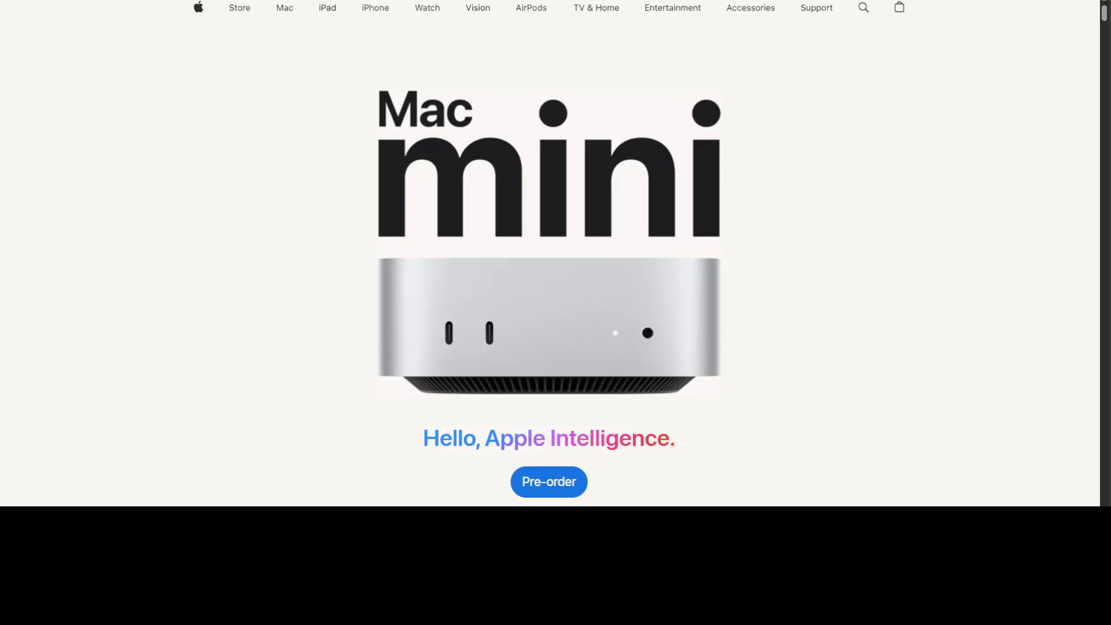
click(548, 482)
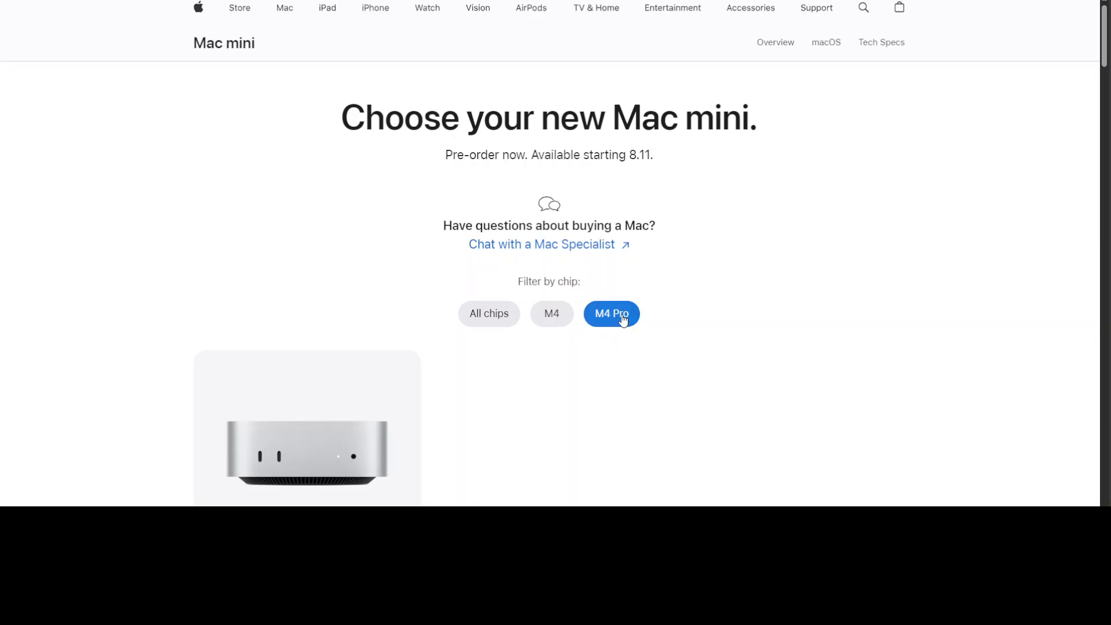
scroll(down, 3)
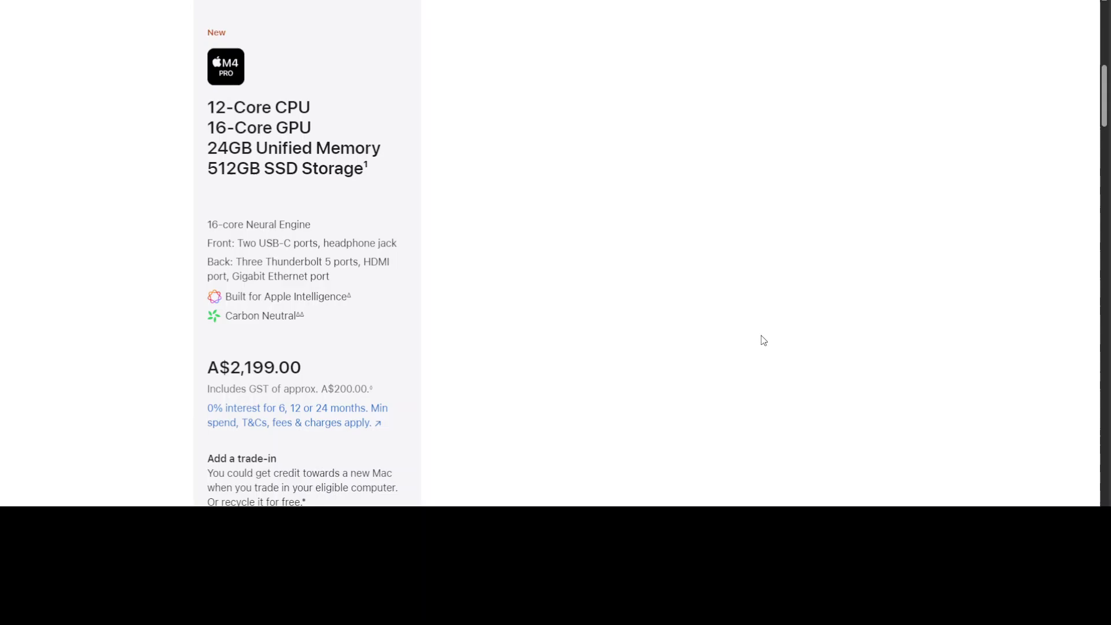
scroll(up, 3)
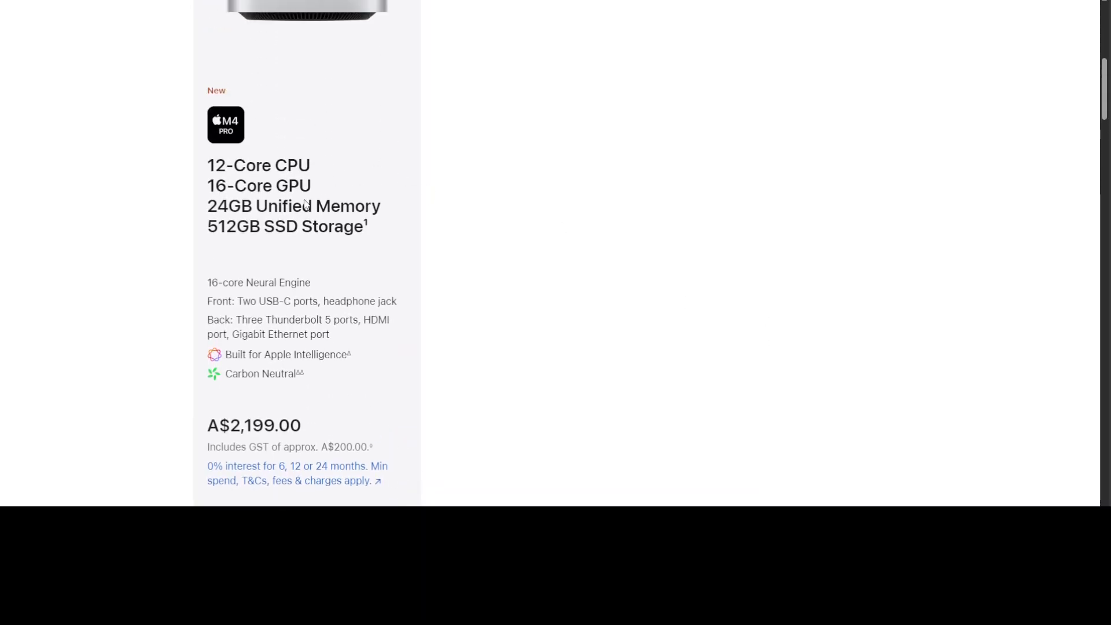
scroll(down, 3)
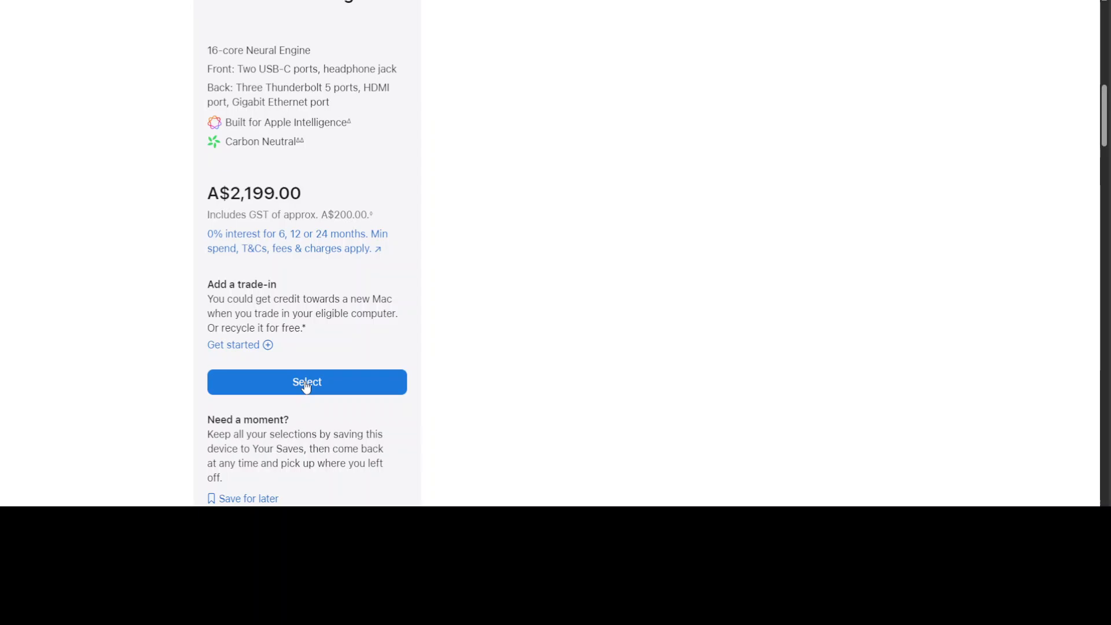
click(307, 382)
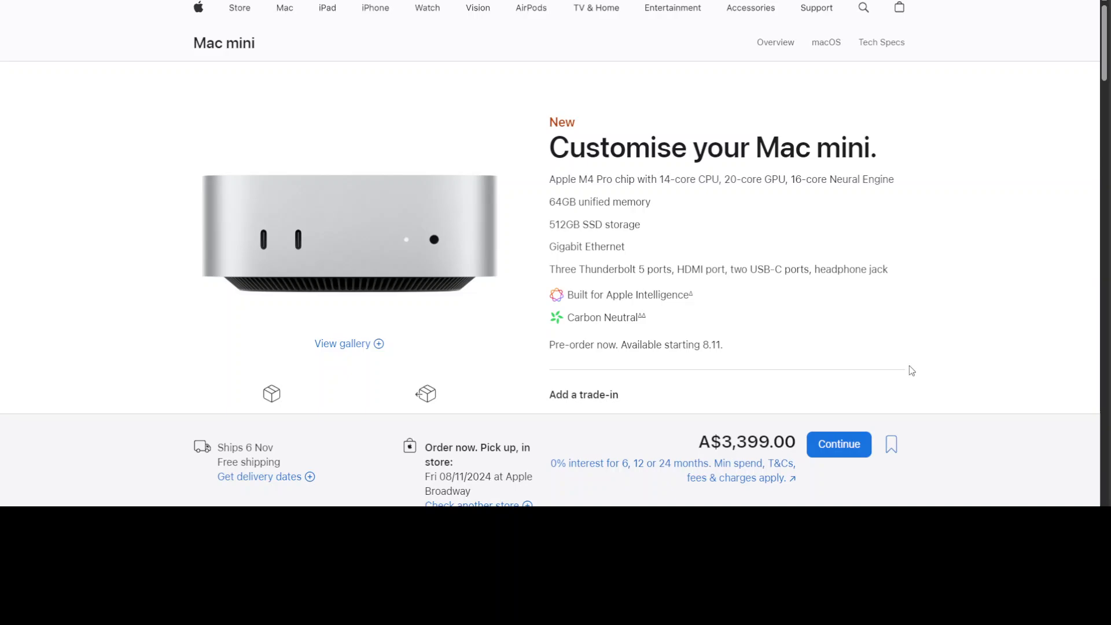
mouse_move(924, 356)
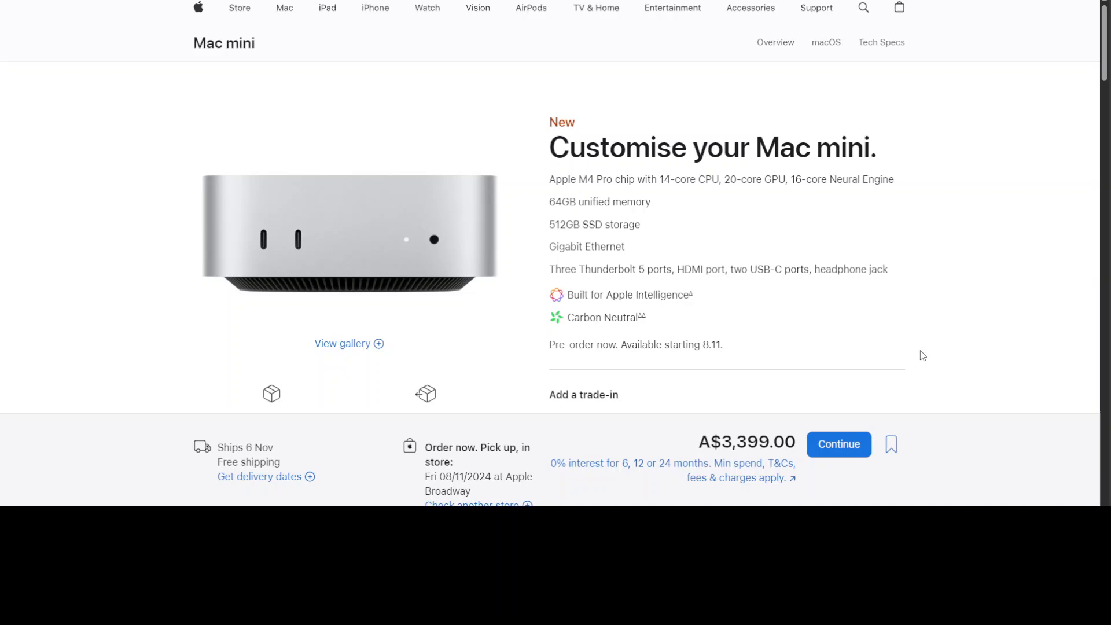
mouse_move(924, 337)
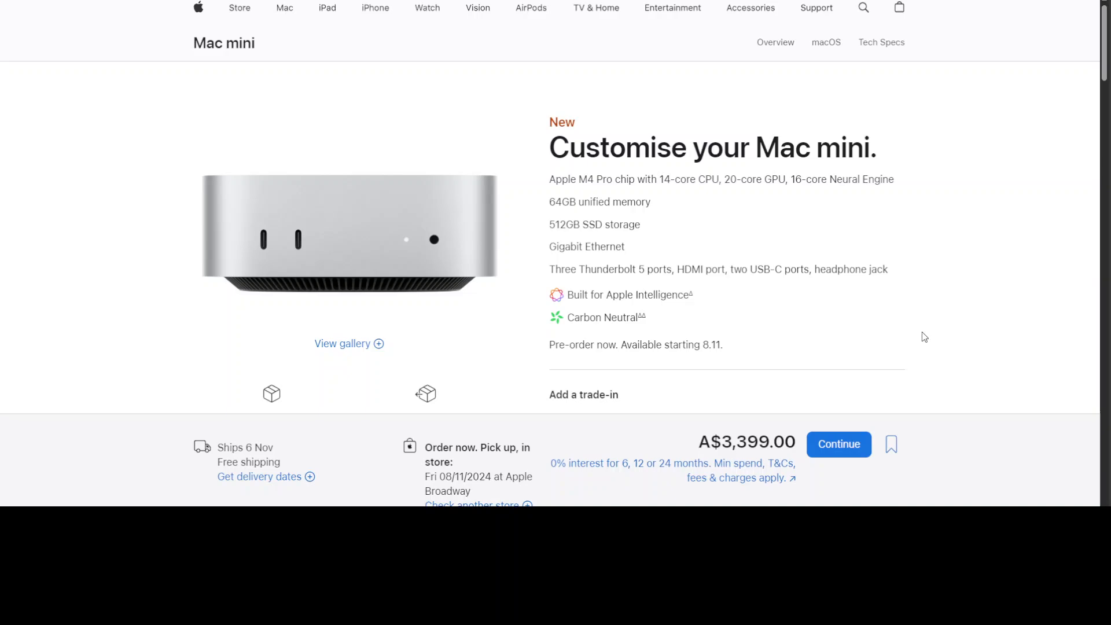
mouse_move(442, 181)
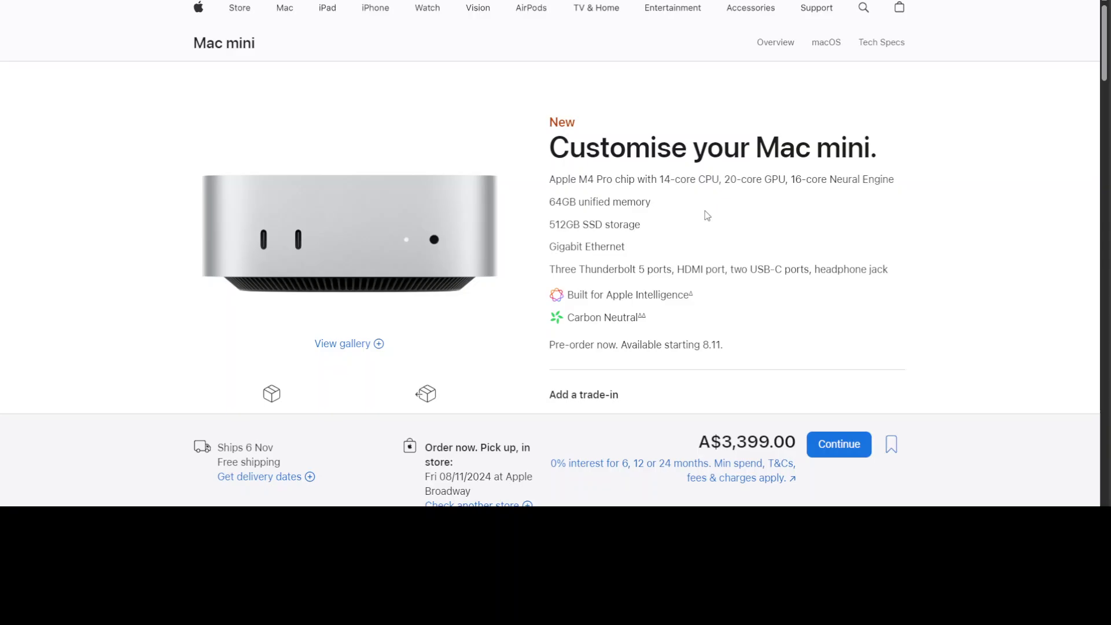
scroll(down, 3)
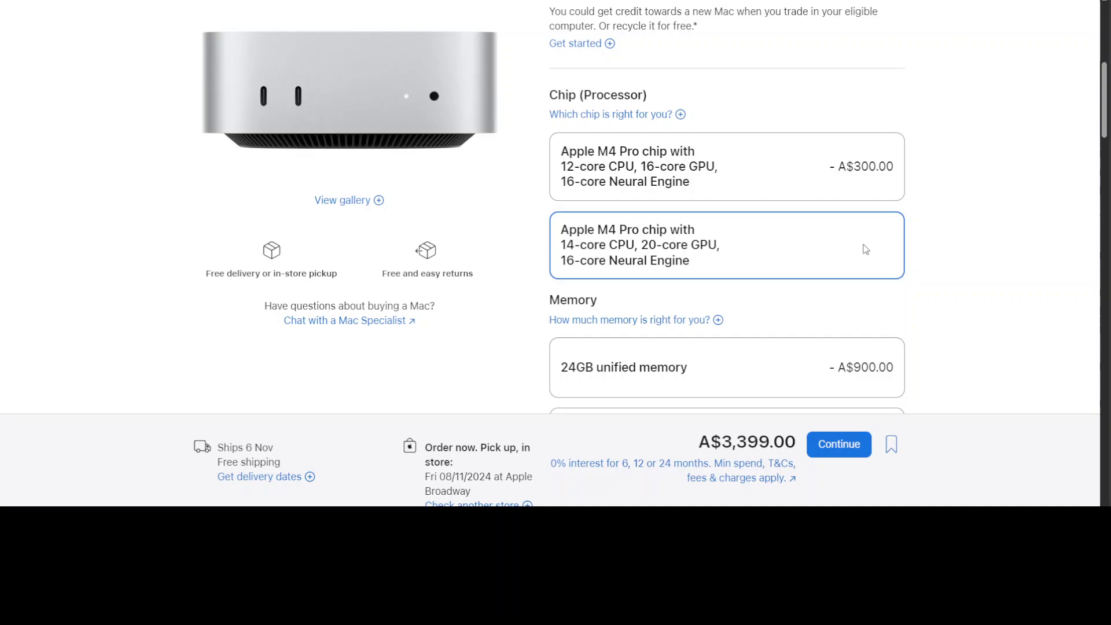
mouse_move(603, 244)
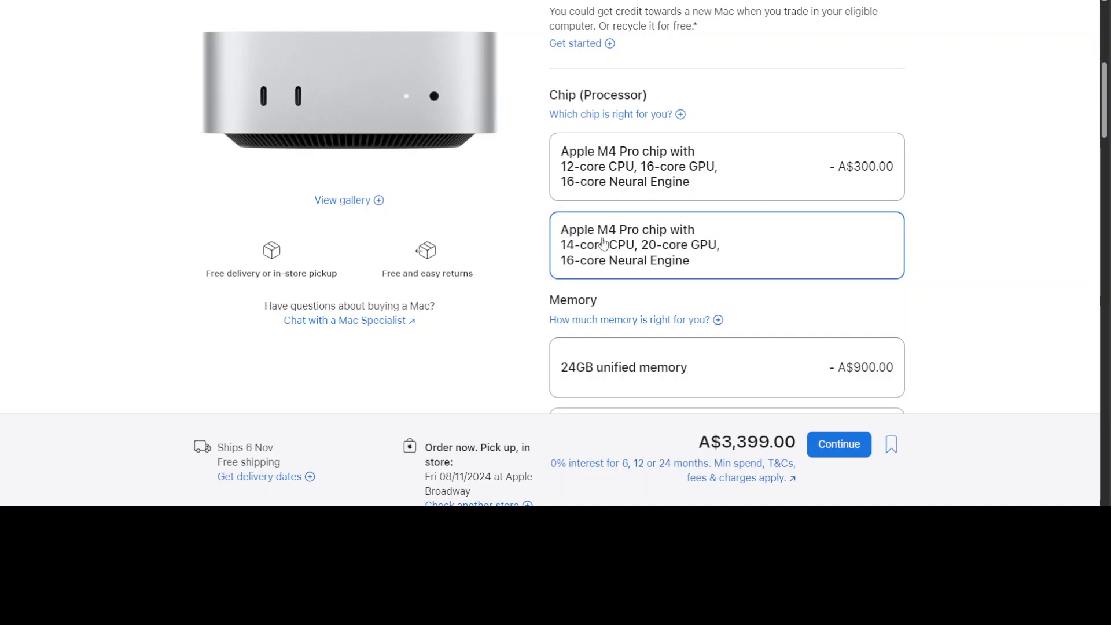
mouse_move(644, 272)
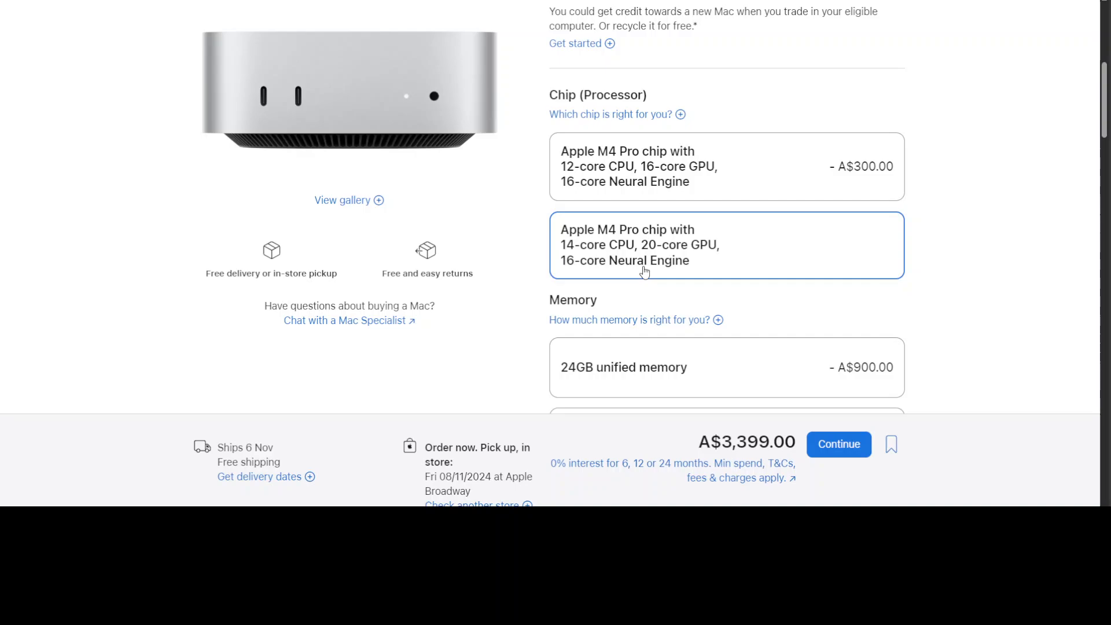
mouse_move(723, 246)
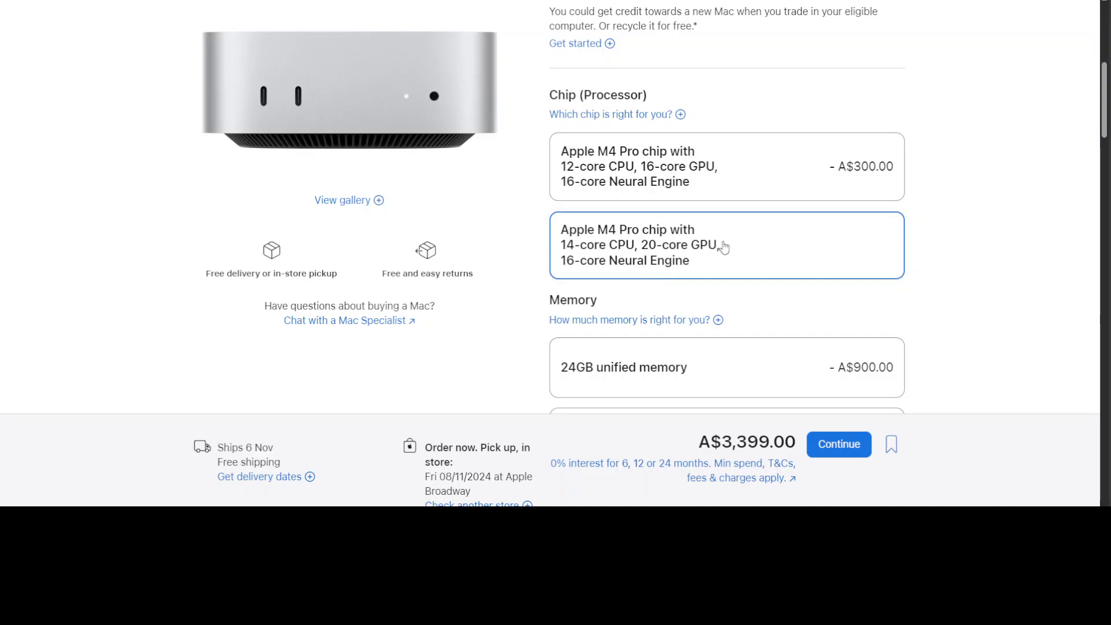
click(738, 166)
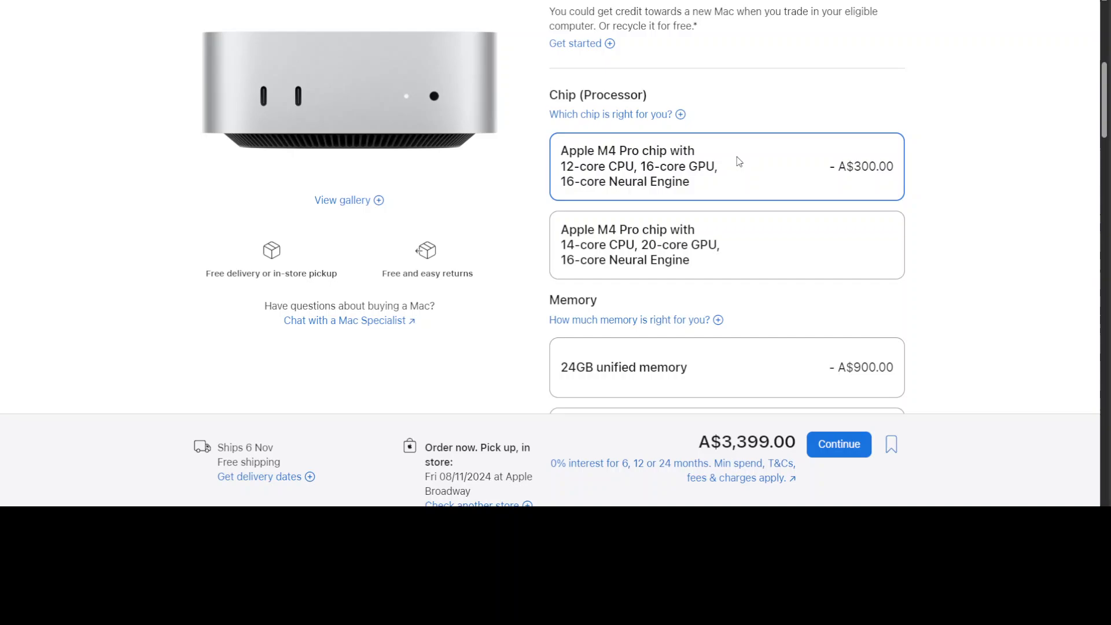
click(705, 179)
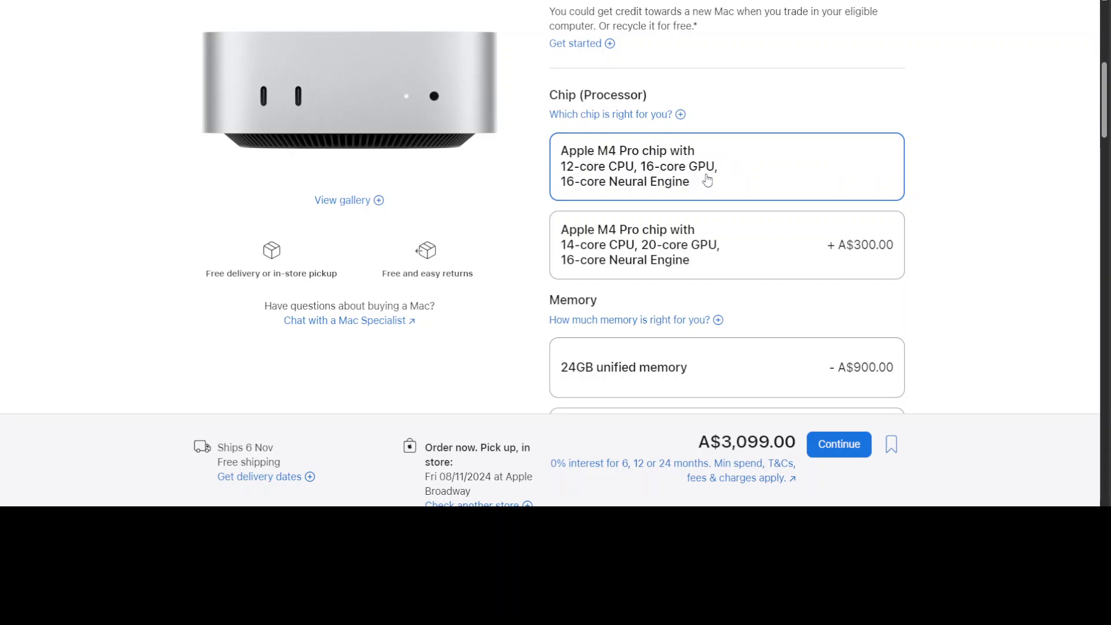
mouse_move(708, 176)
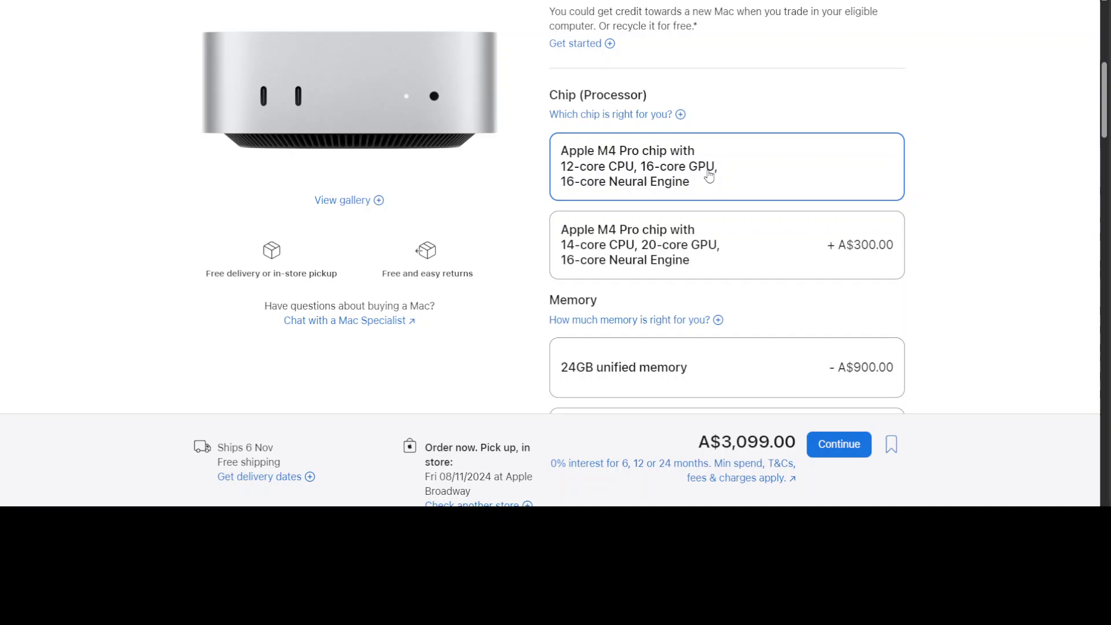
mouse_move(729, 182)
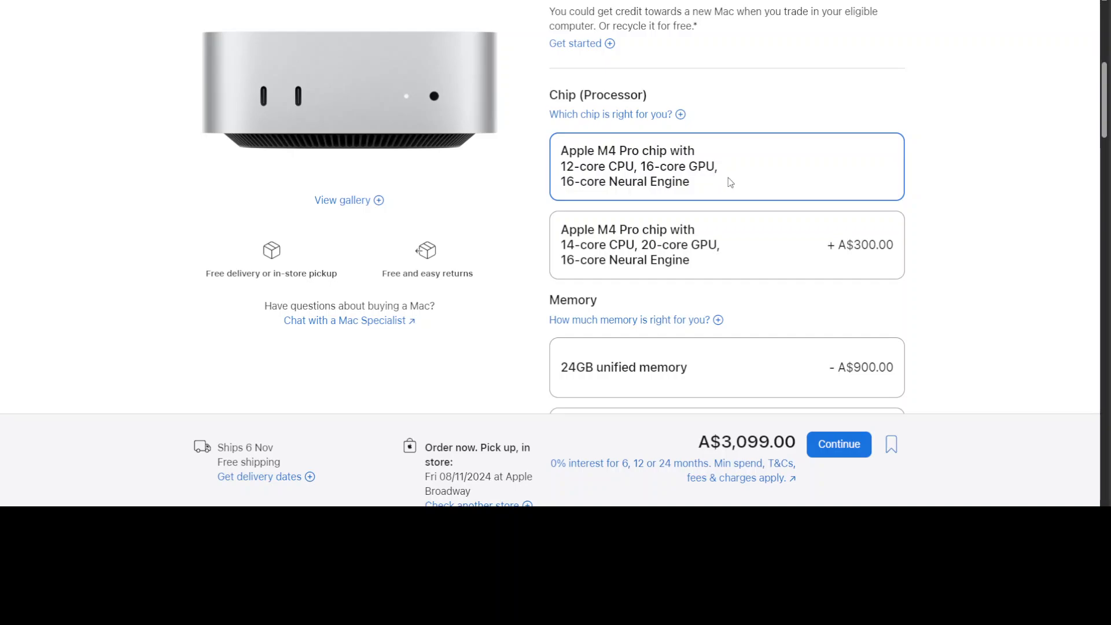
mouse_move(798, 265)
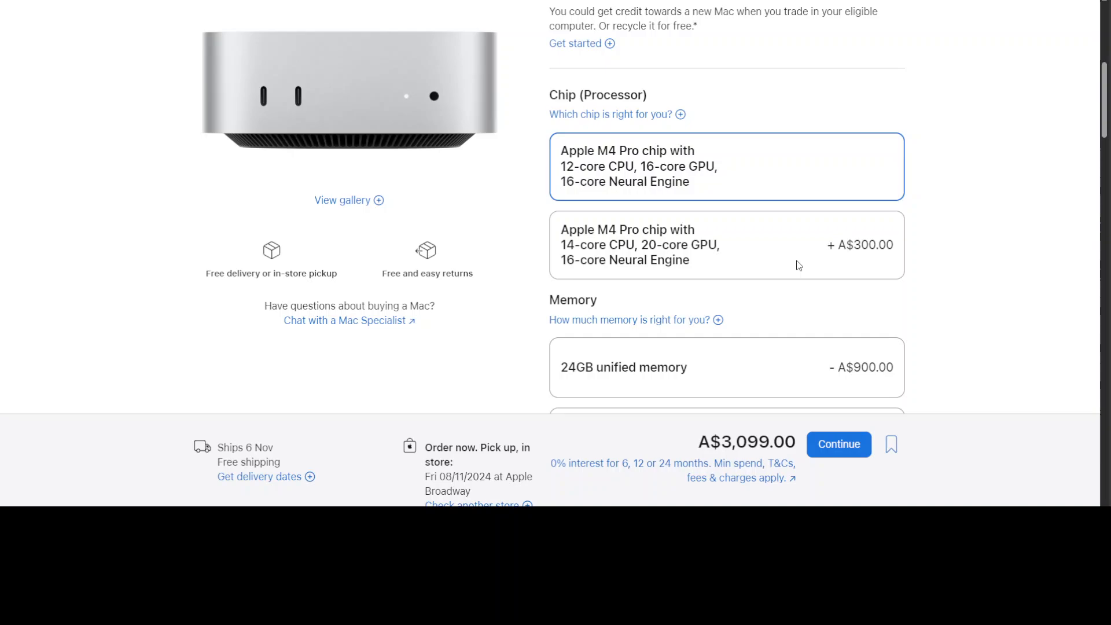
click(726, 245)
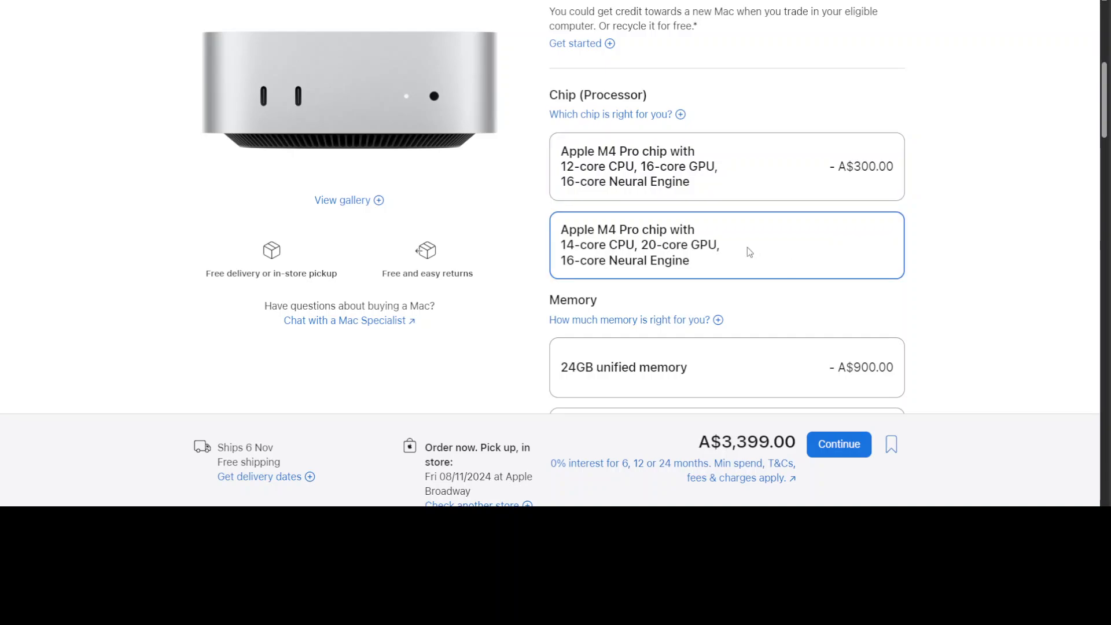
scroll(down, 3)
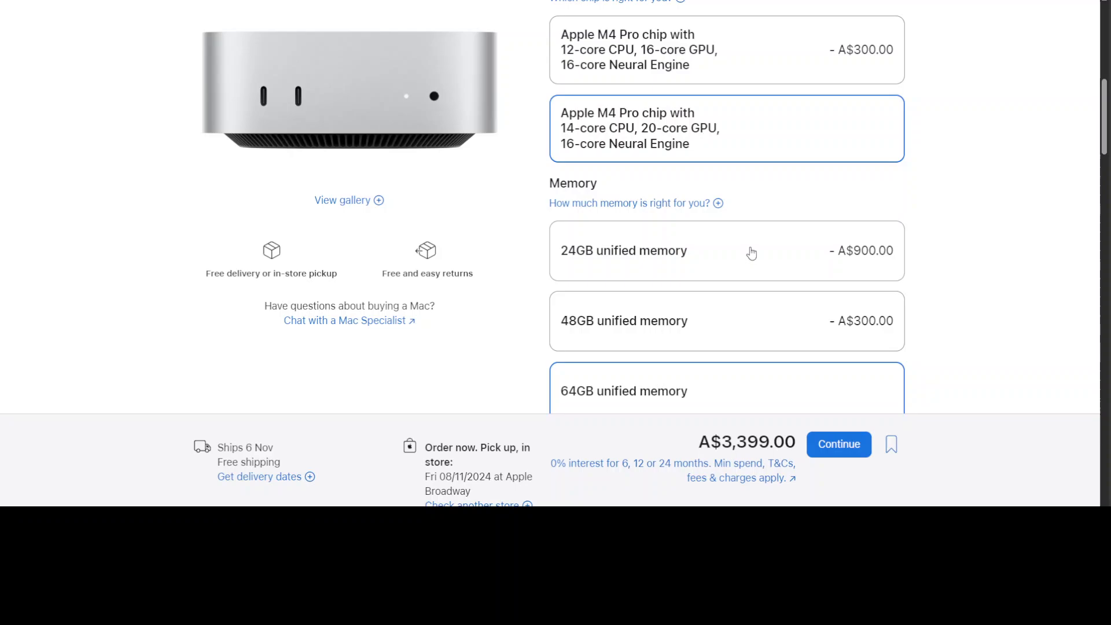
scroll(down, 3)
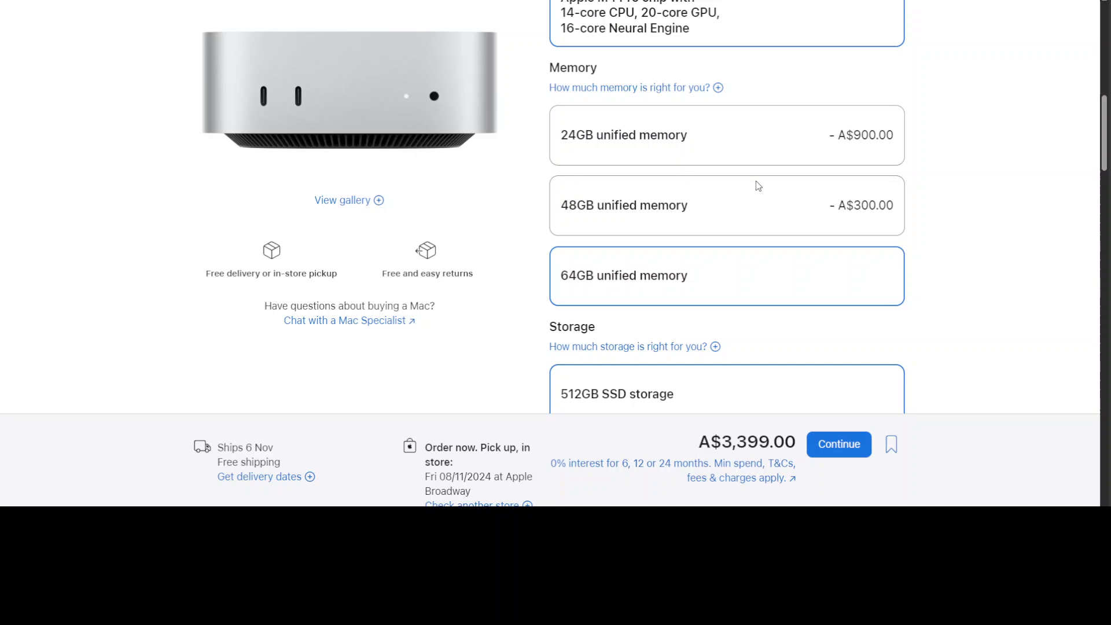
mouse_move(727, 282)
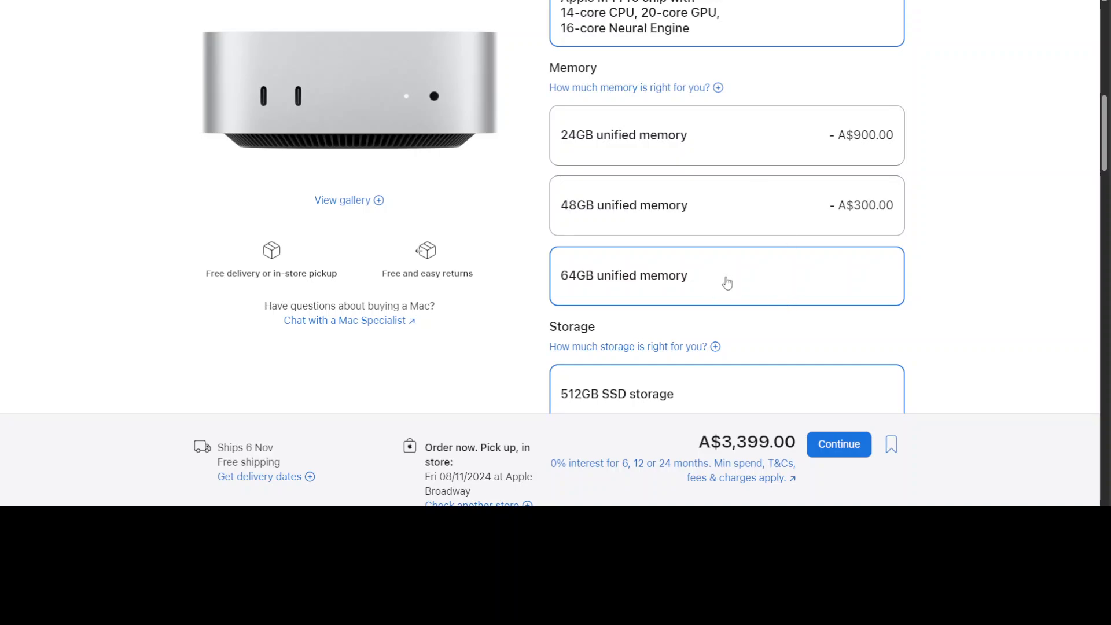
click(747, 135)
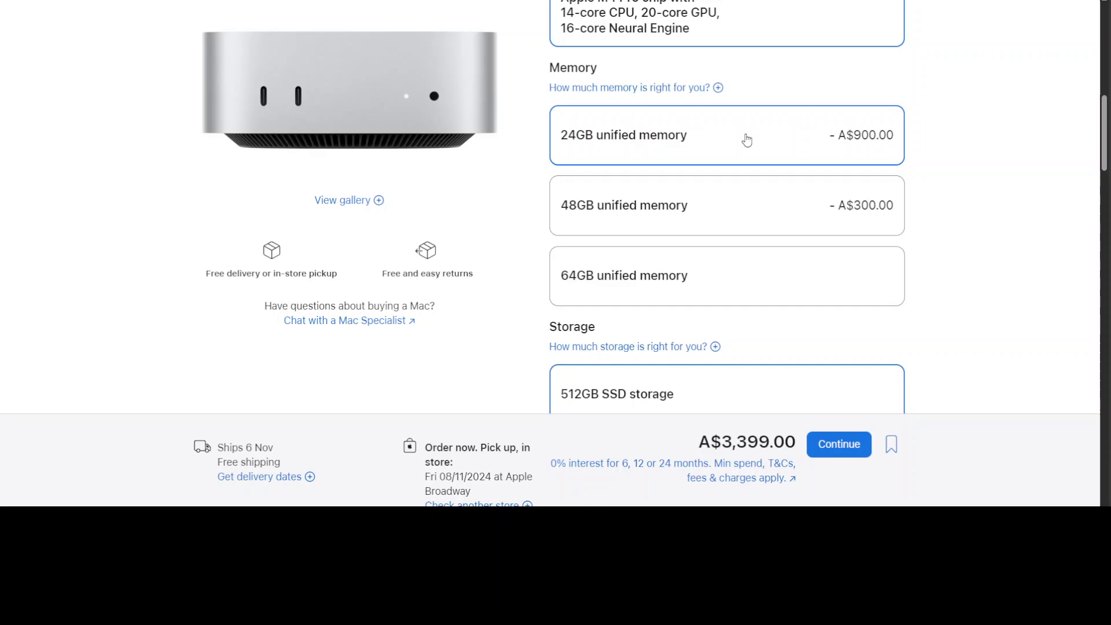
click(746, 134)
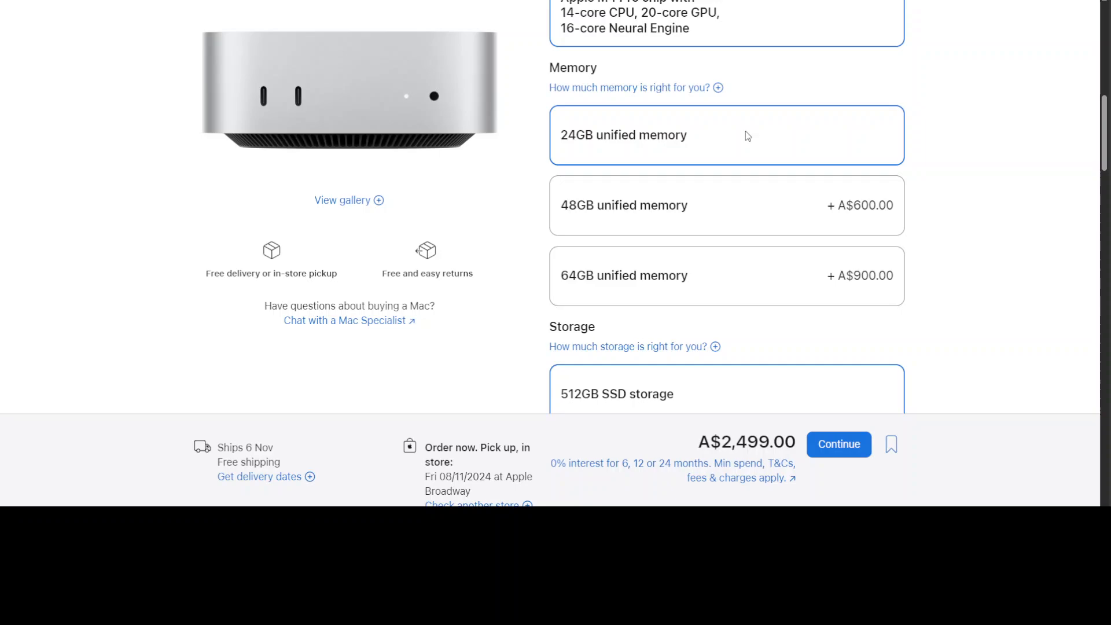
mouse_move(743, 306)
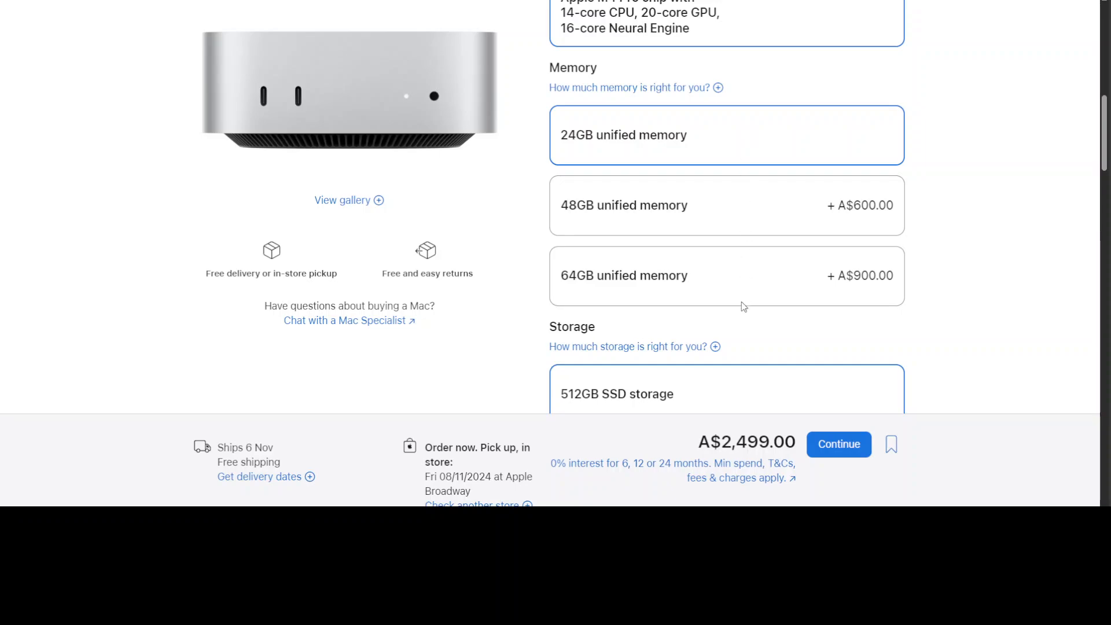
click(726, 275)
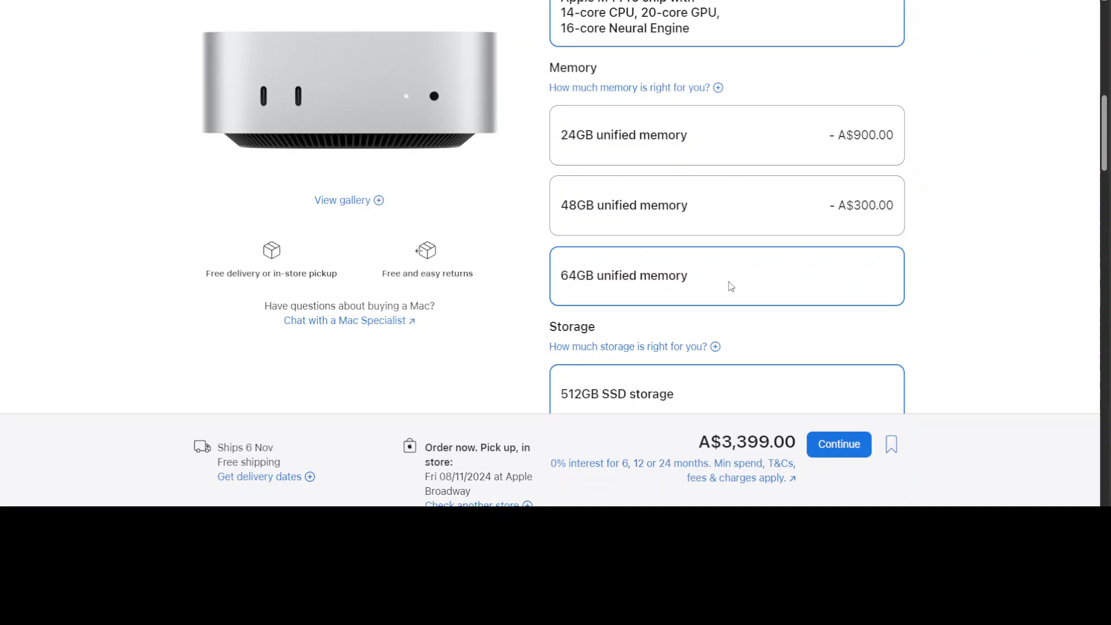
scroll(down, 3)
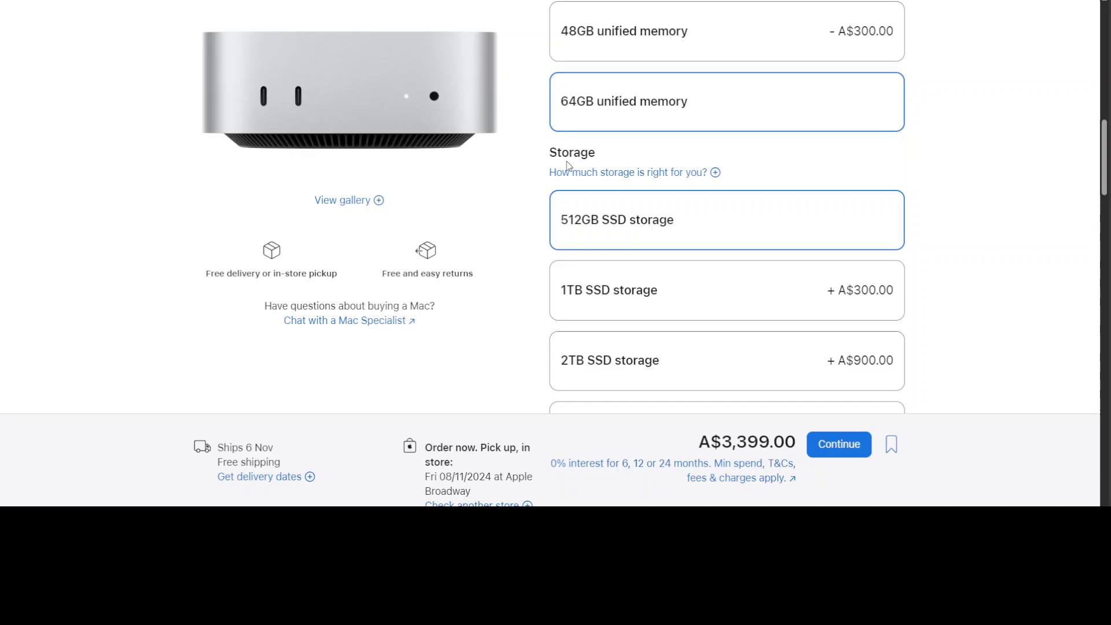
scroll(down, 3)
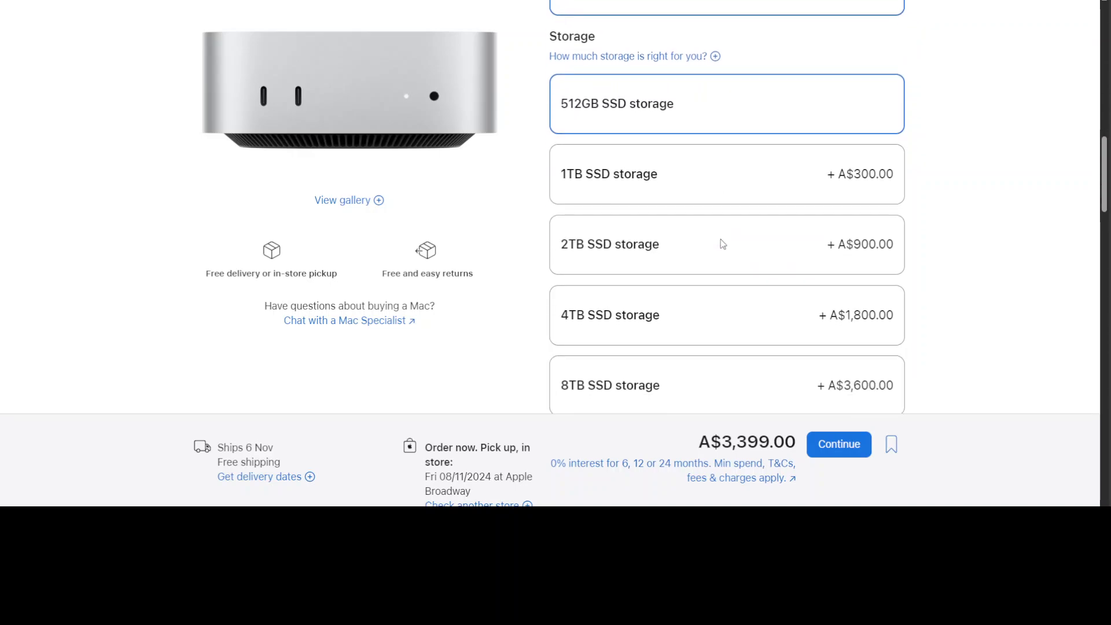
click(727, 385)
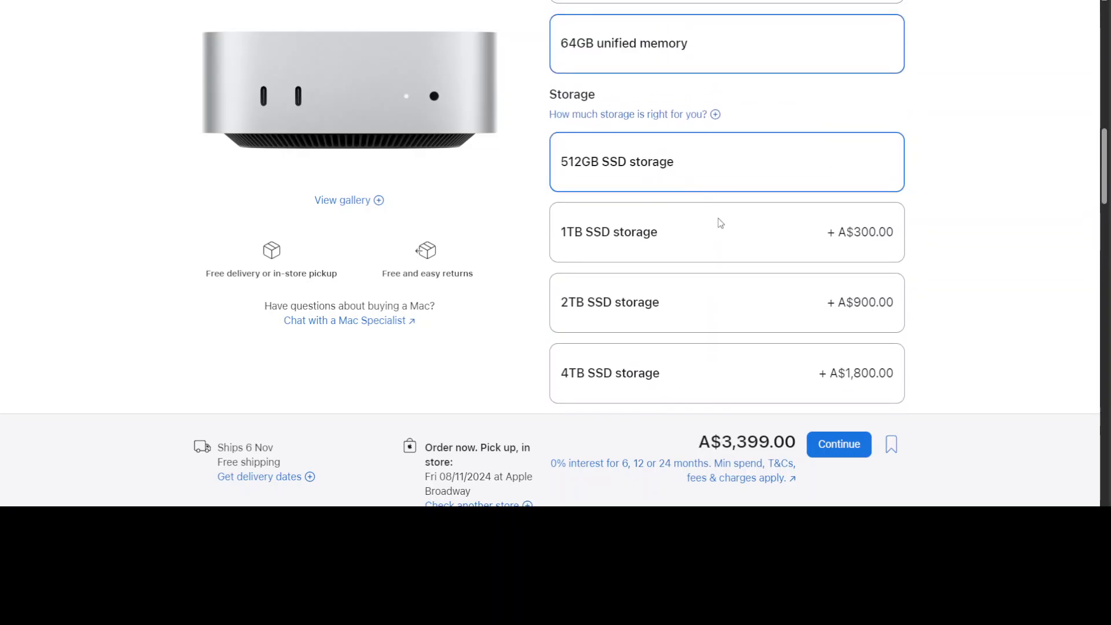
scroll(down, 3)
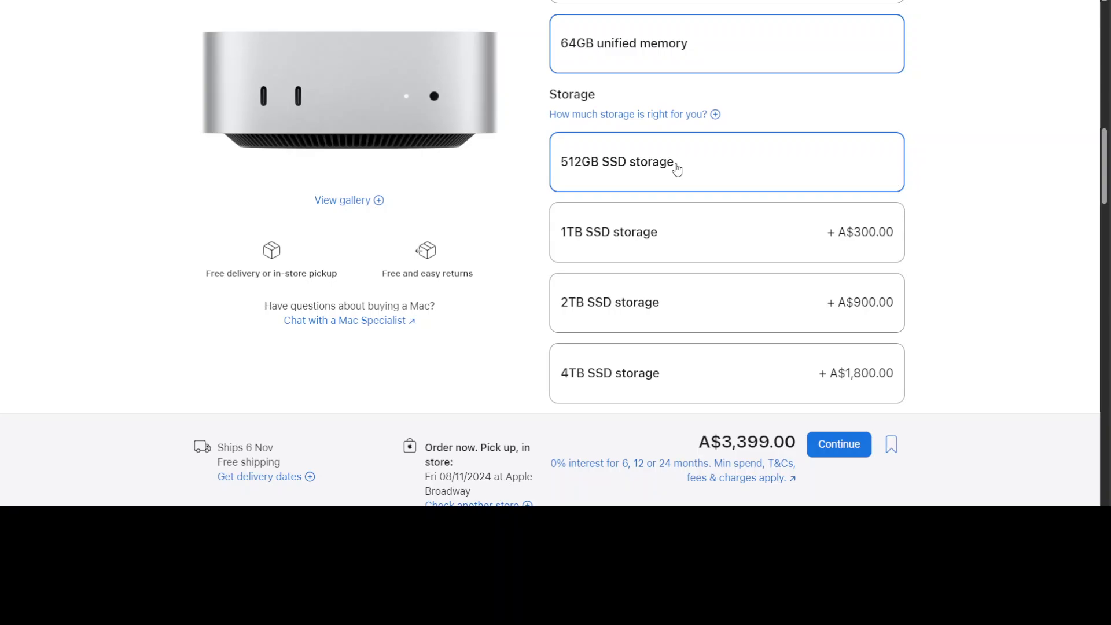
scroll(down, 3)
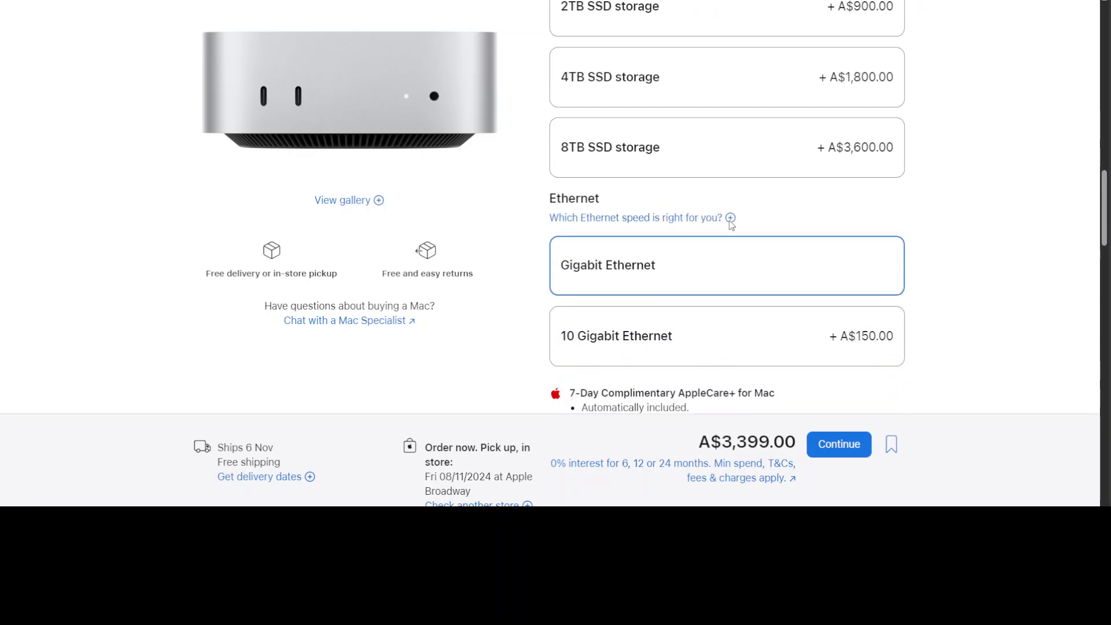
scroll(down, 3)
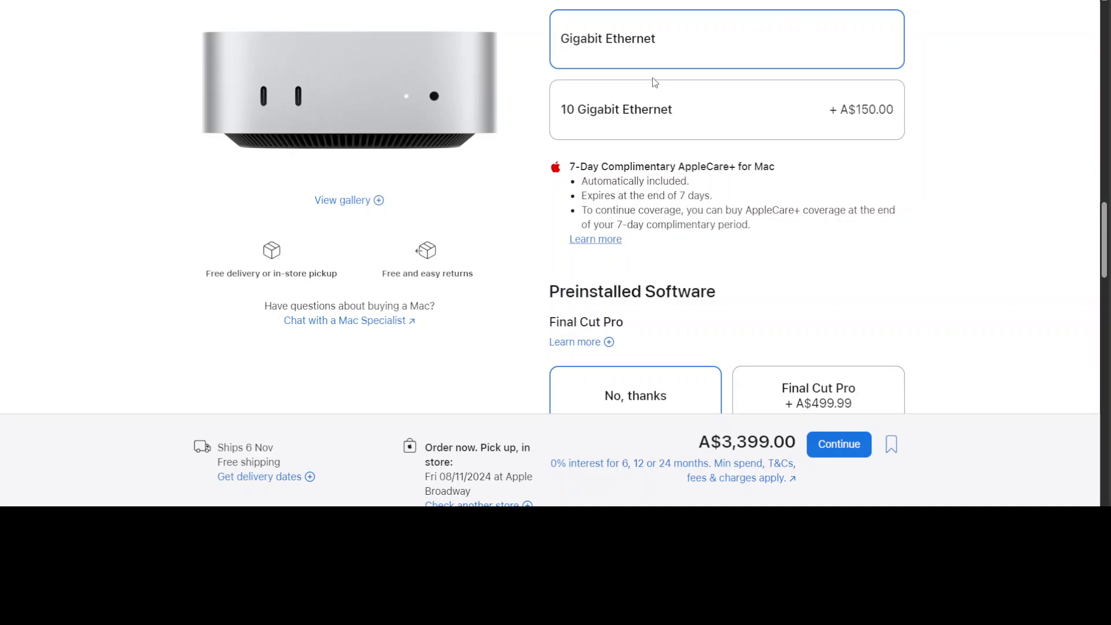
click(713, 113)
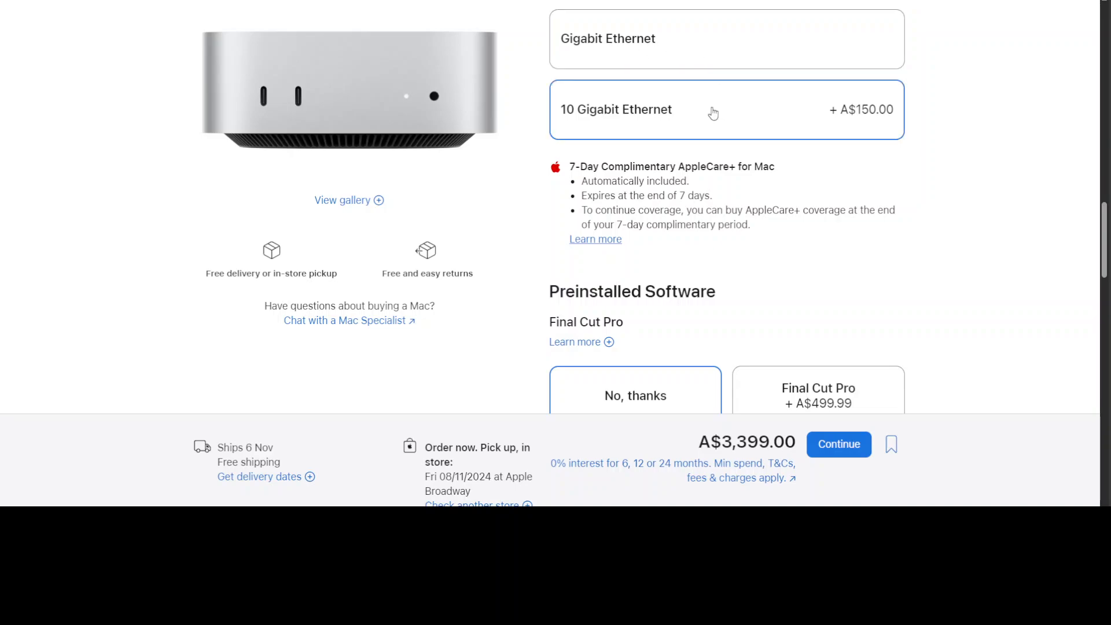
click(714, 110)
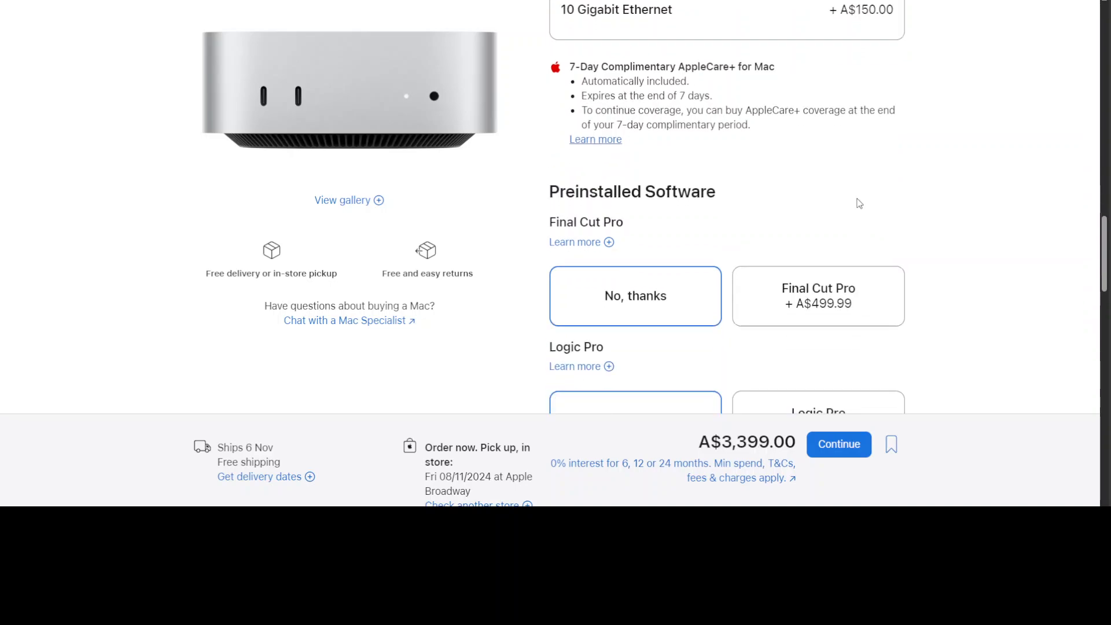
scroll(down, 3)
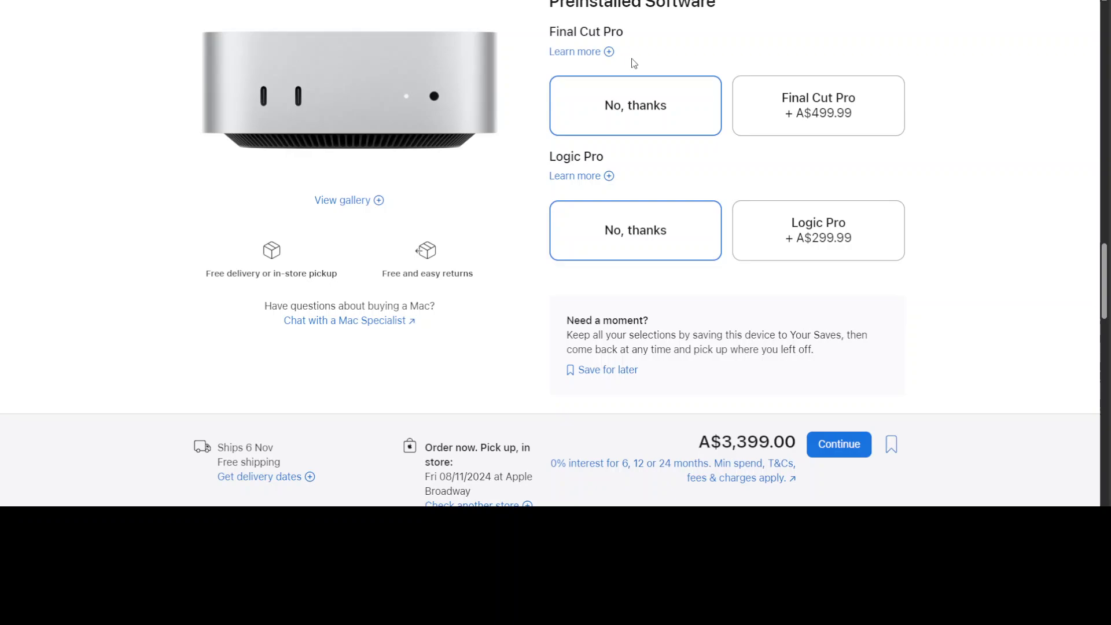
scroll(down, 3)
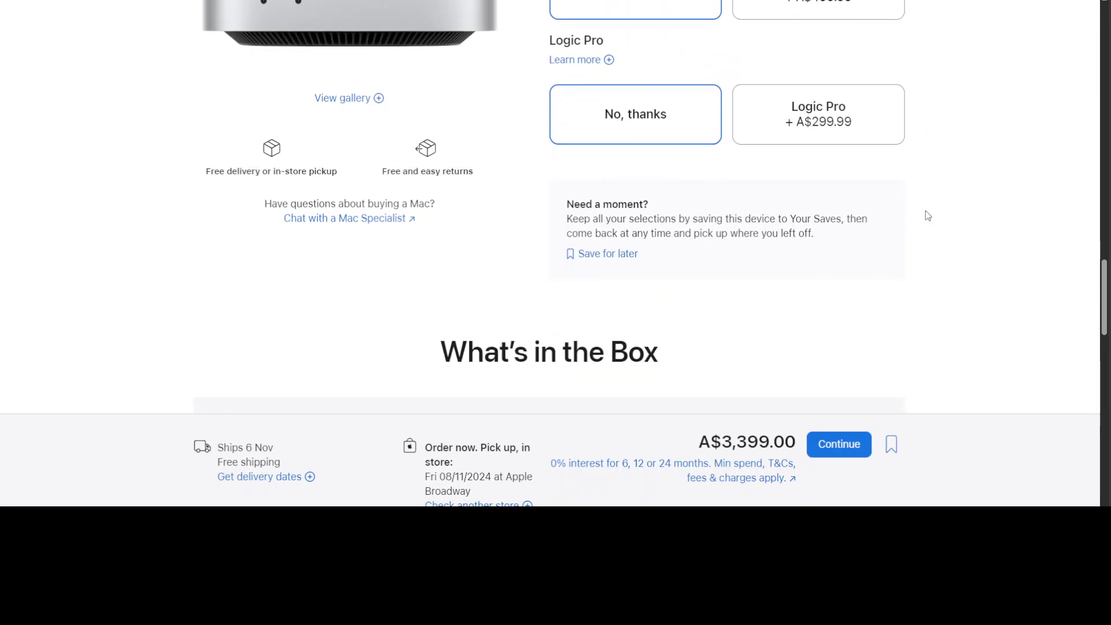
scroll(down, 3)
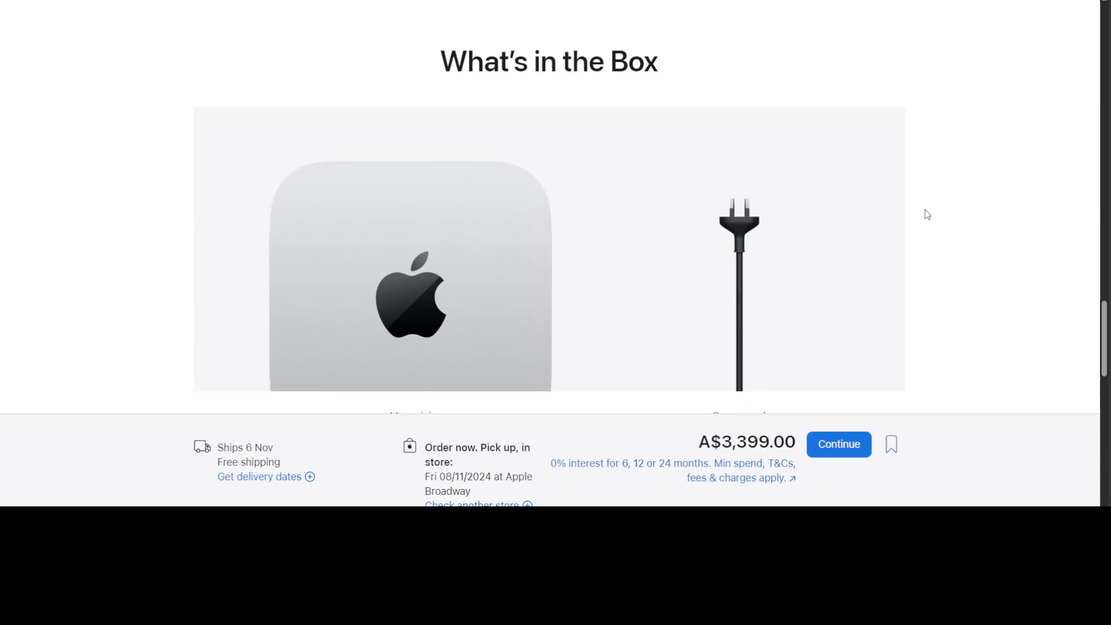
scroll(up, 3)
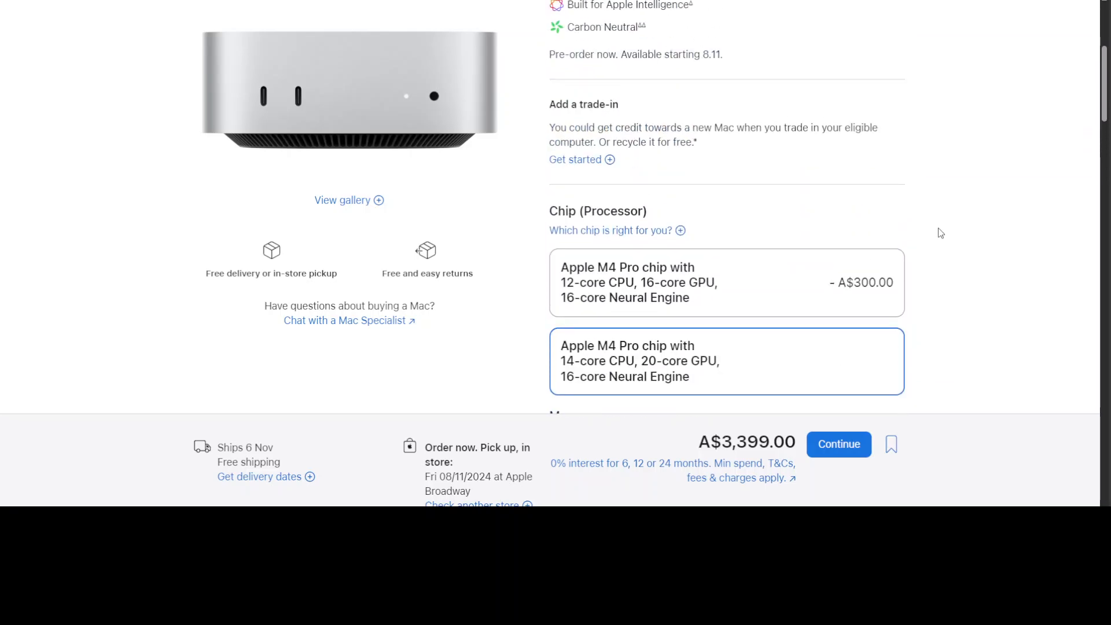
scroll(up, 3)
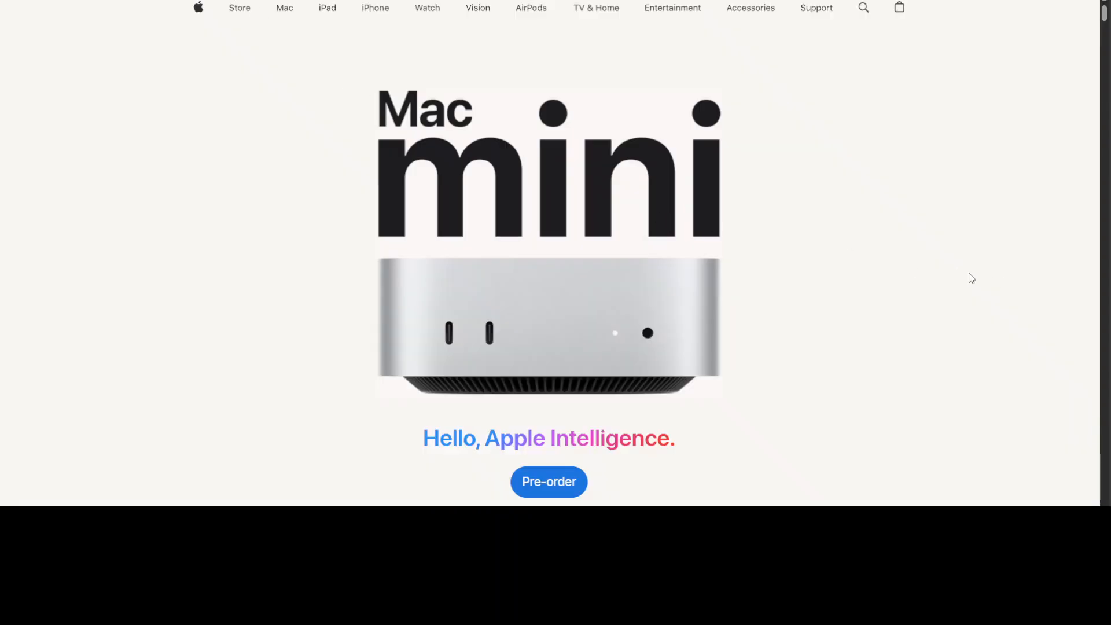
mouse_move(964, 277)
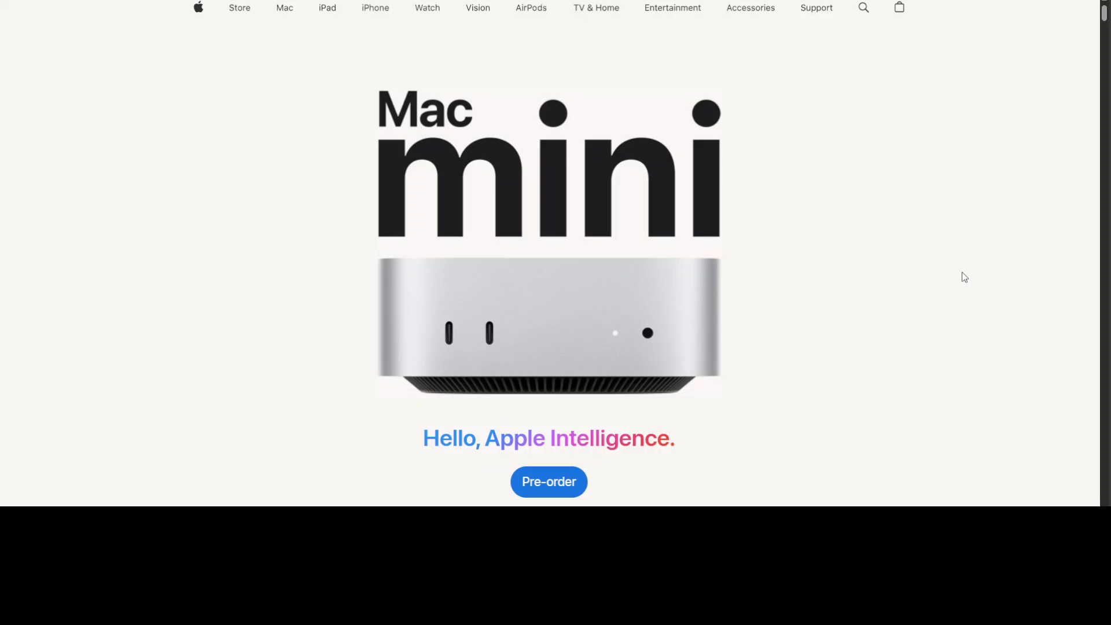
mouse_move(957, 276)
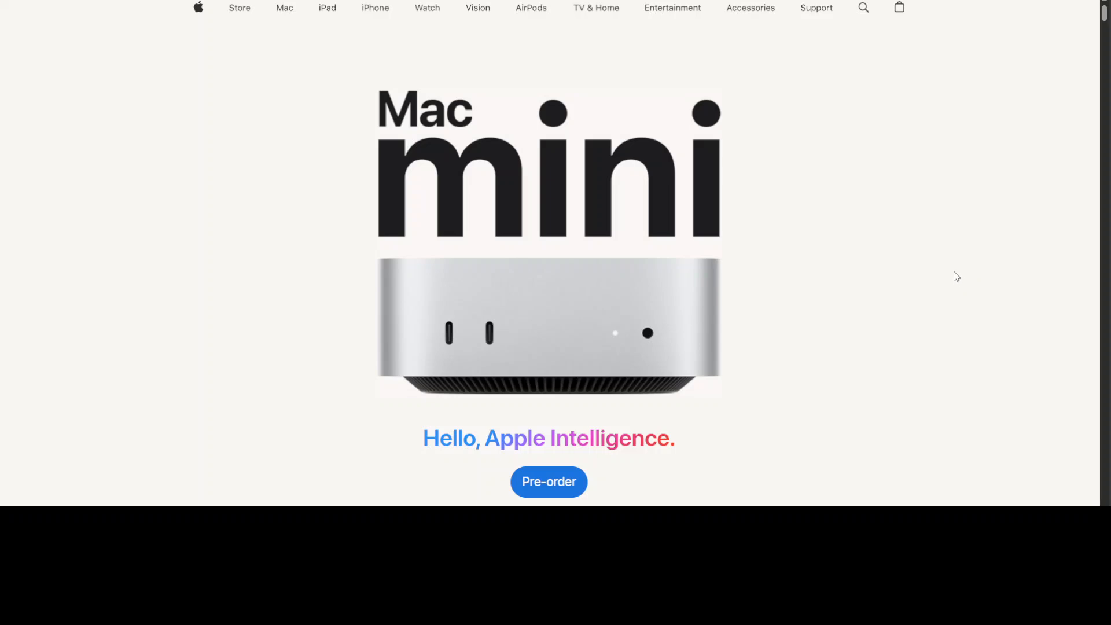
mouse_move(81, 283)
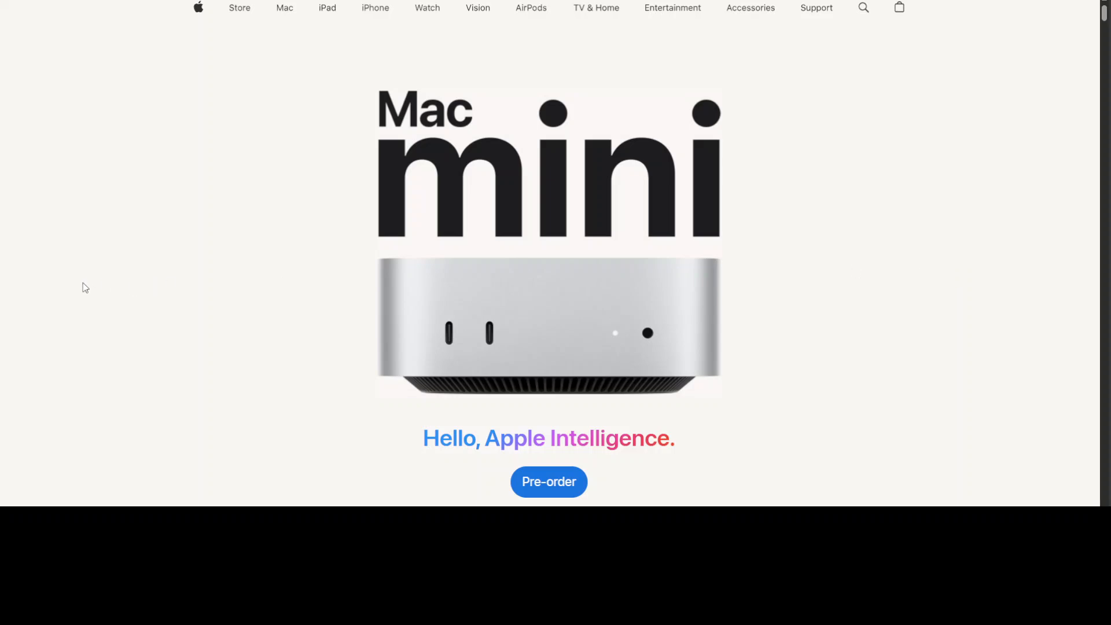